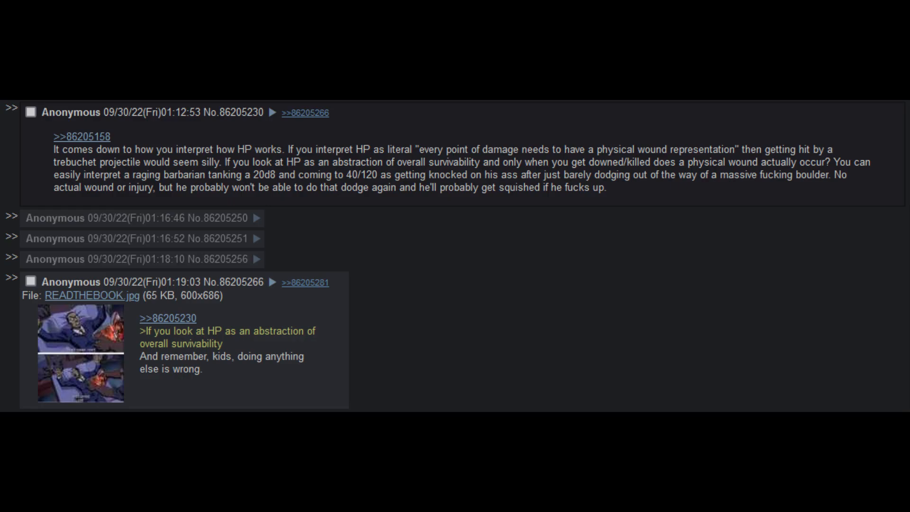
scroll(down, 3)
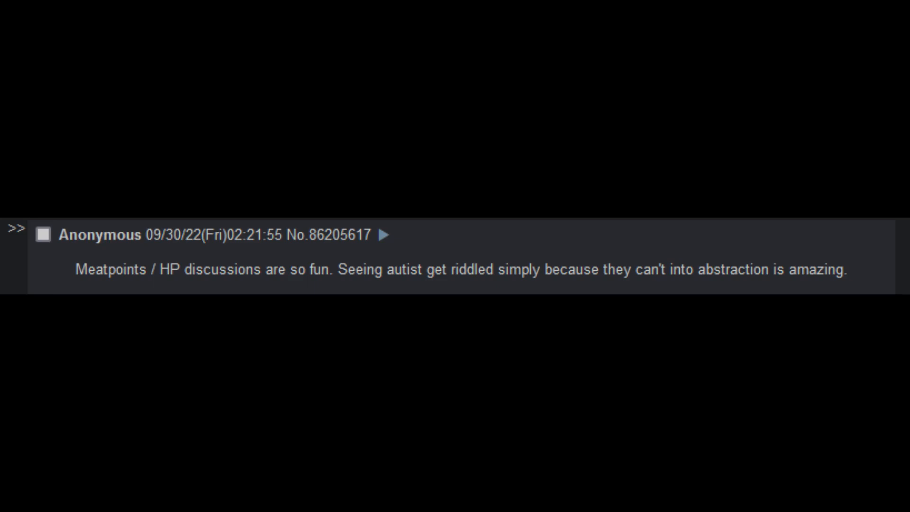
scroll(up, 3)
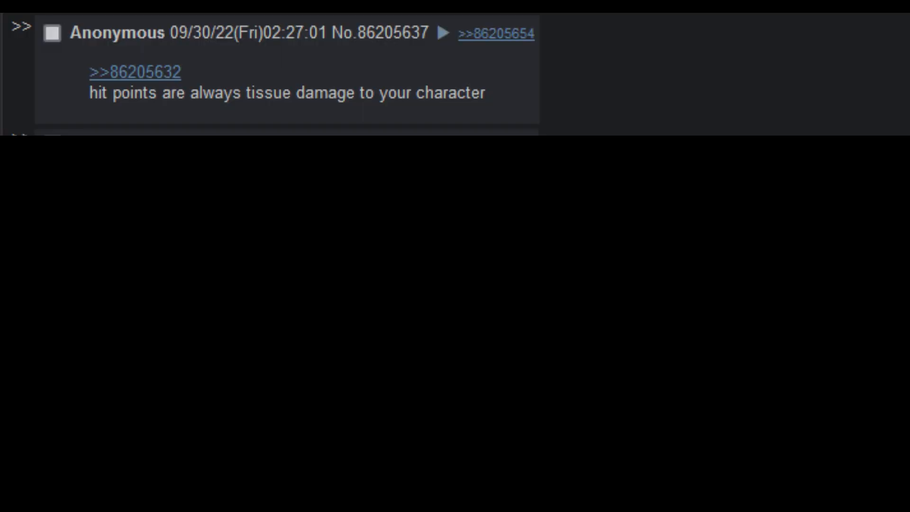